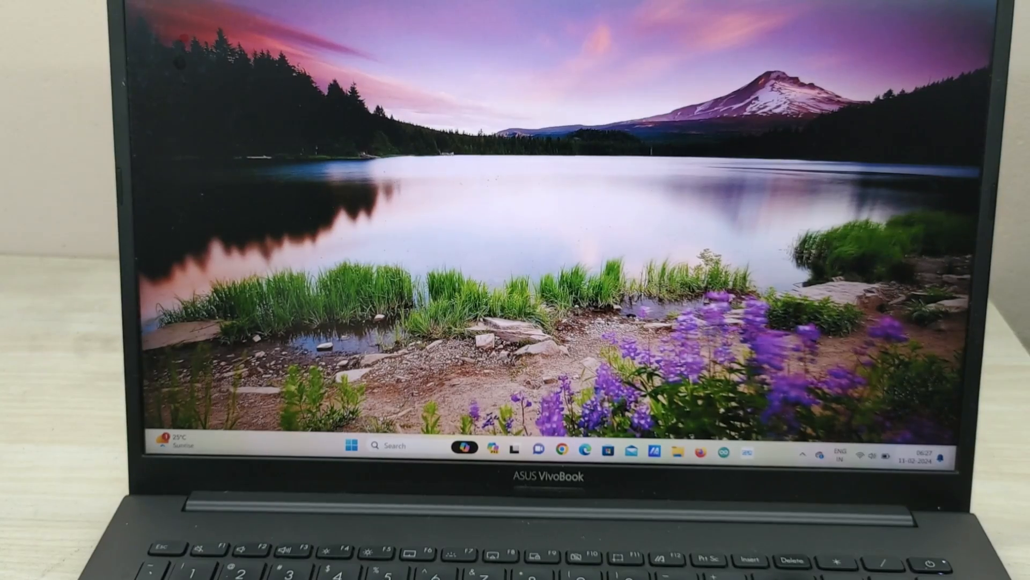
# Open the magnet_detector sketch from the Windows desktop.
pyautogui.click(466, 451)
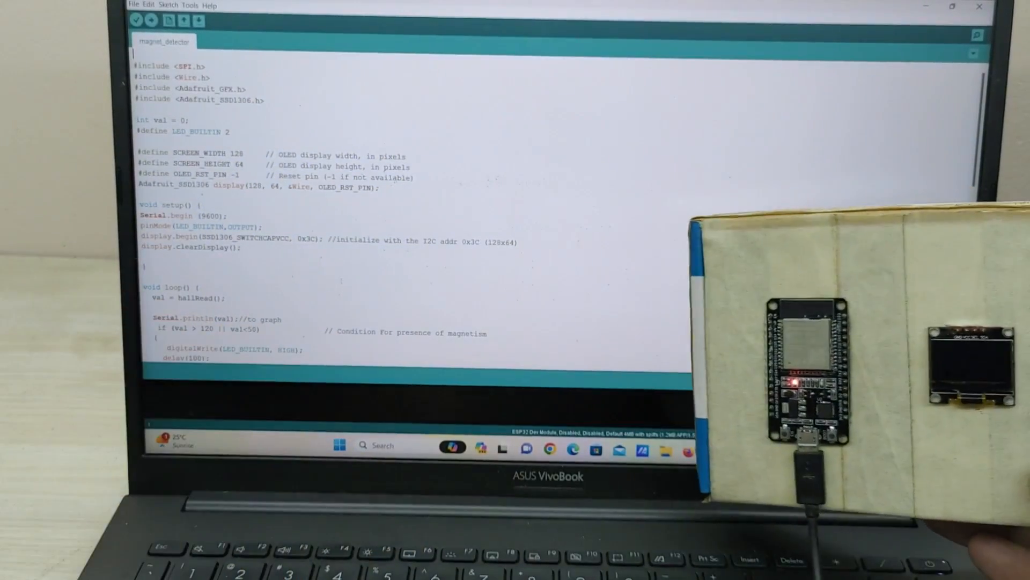
# Select ESP32 Dev Module with DIO flash mode on COM4, then upload.
pyautogui.click(211, 5)
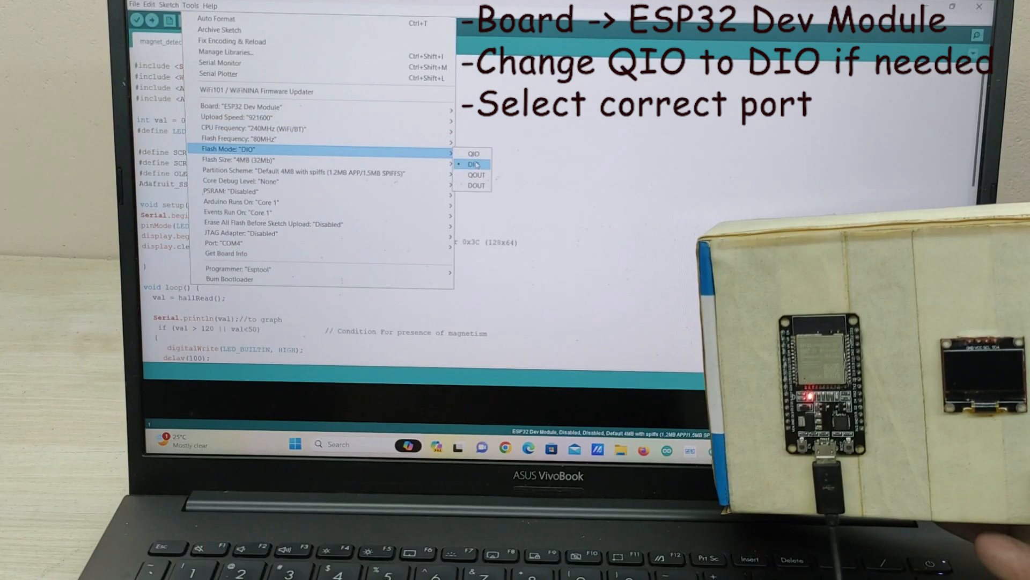
pyautogui.moveTo(224, 242)
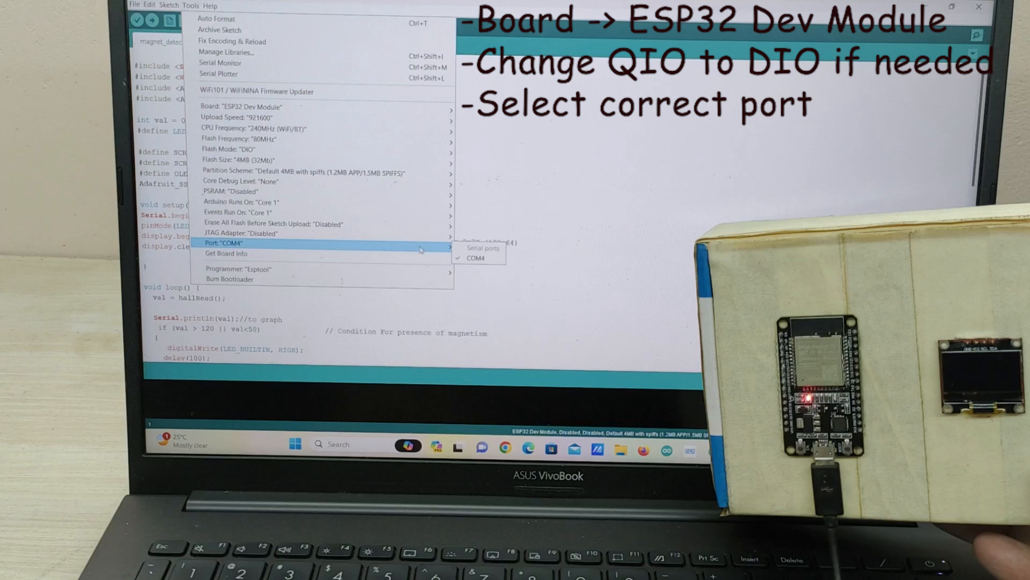
pyautogui.click(474, 258)
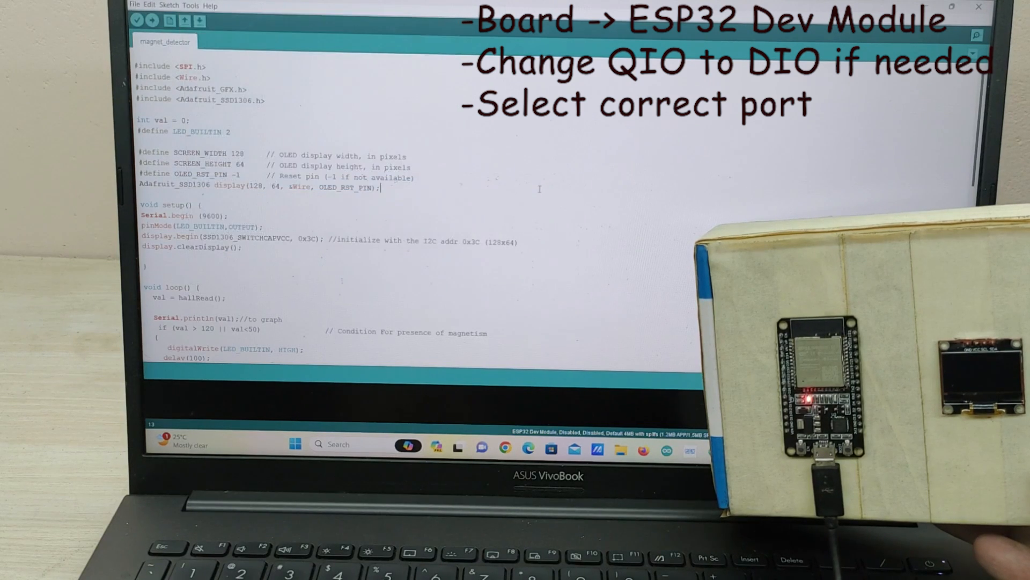
pyautogui.click(149, 21)
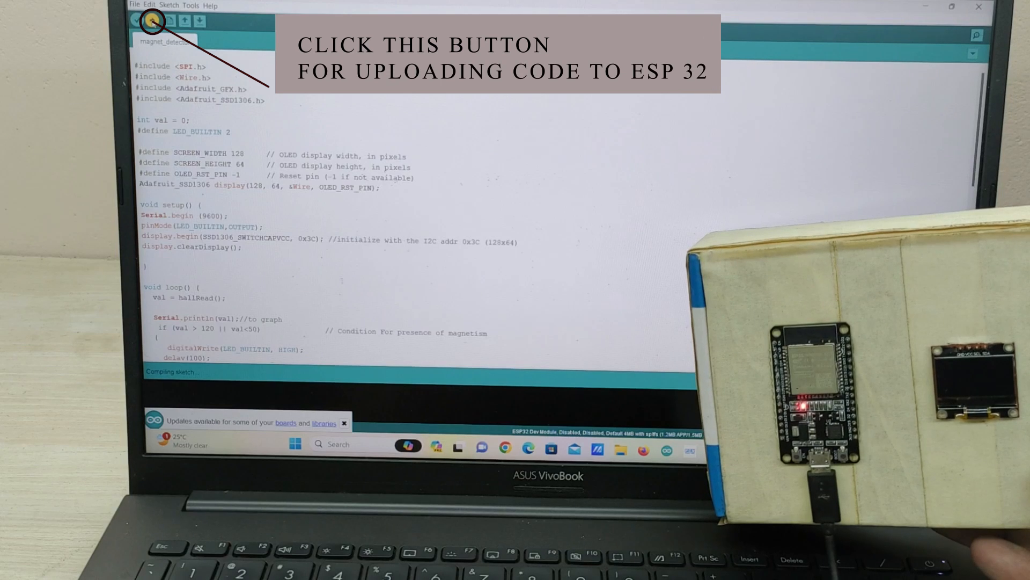
# Wait until the console shows 'Hard resetting via RTS pin'.
pyautogui.click(152, 21)
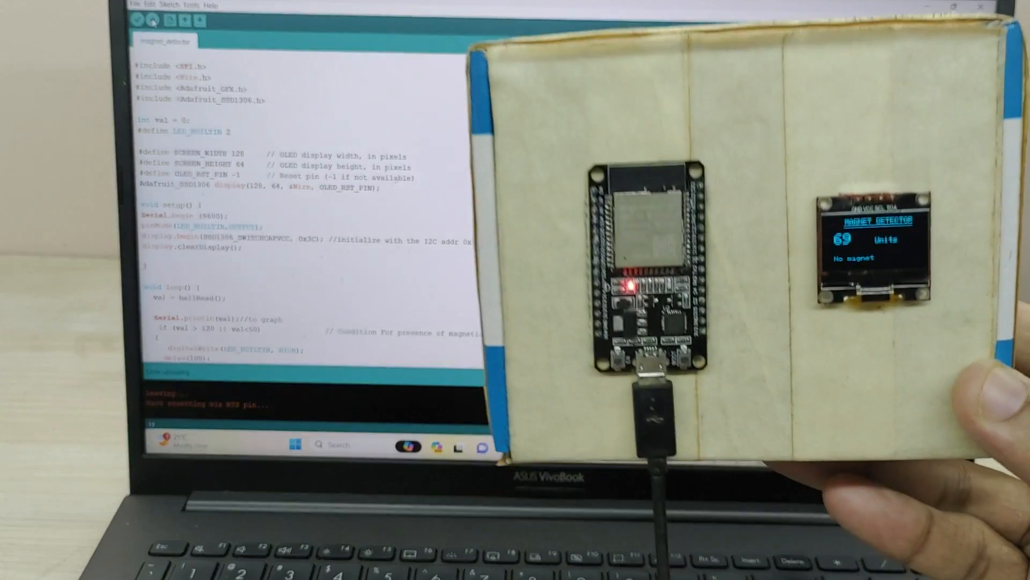
pyautogui.click(75, 21)
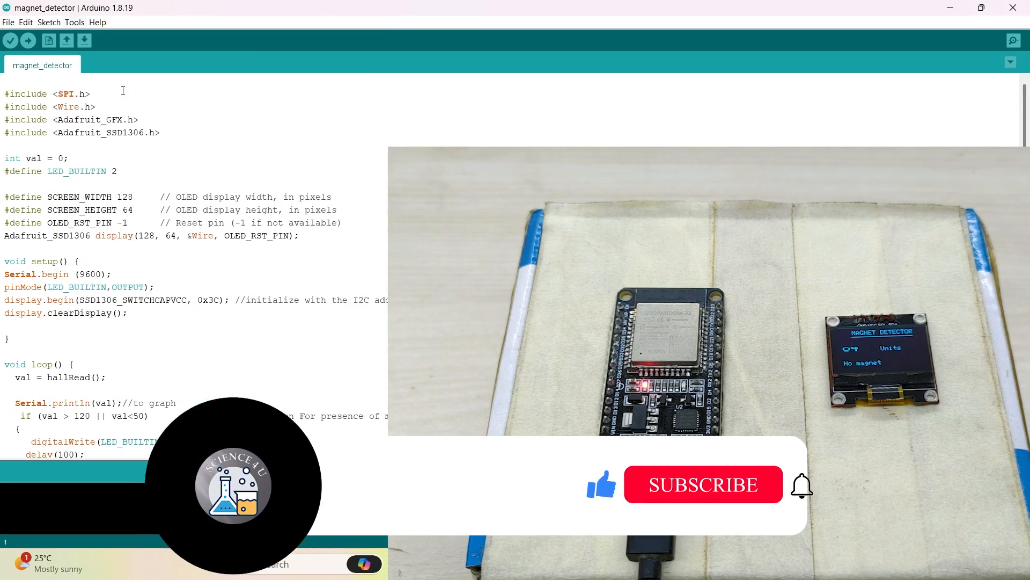
pyautogui.click(1013, 40)
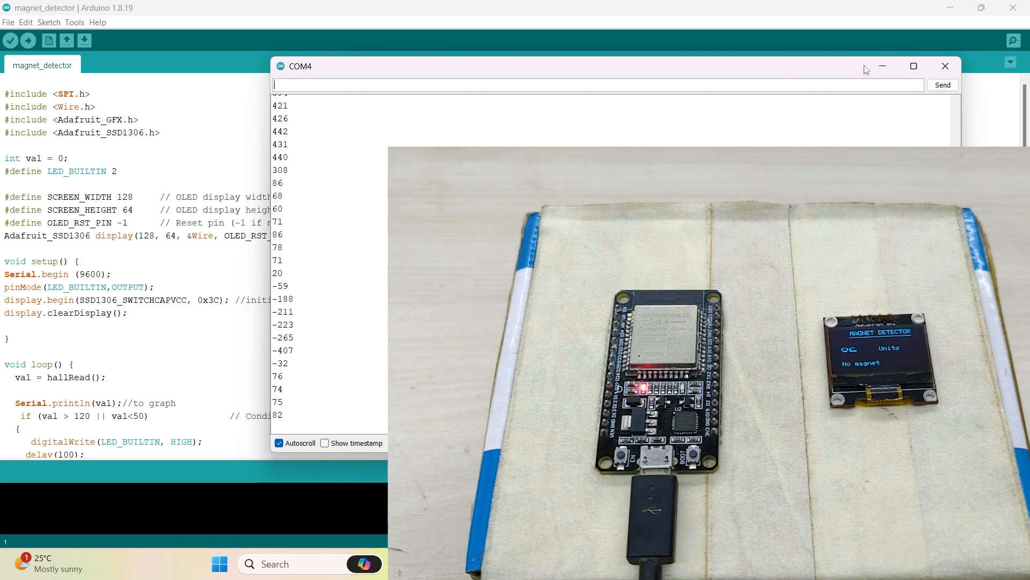
pyautogui.click(945, 65)
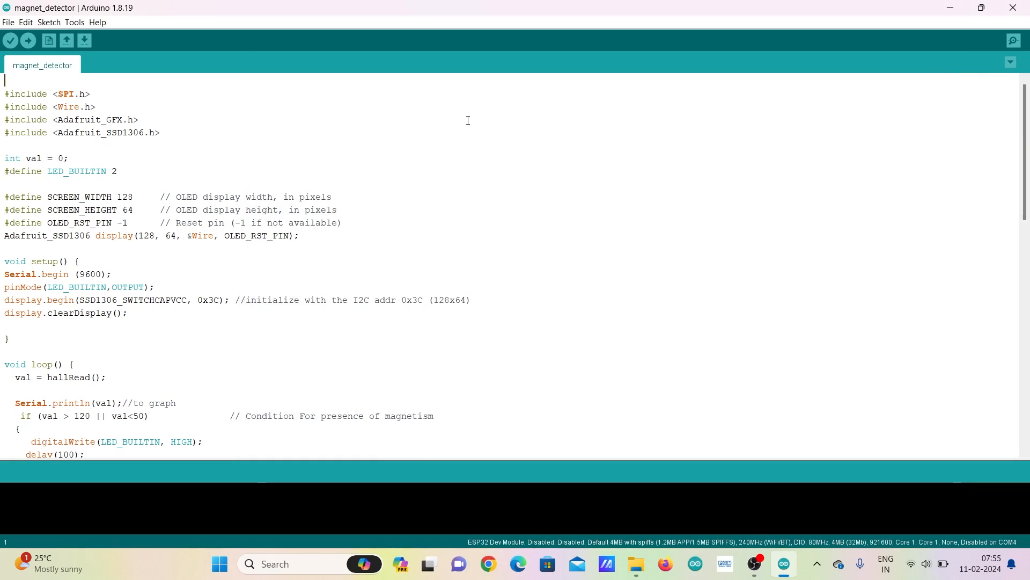
# Launch Tools > Serial Plotter to graph the COM4 Hall sensor readings.
pyautogui.click(73, 21)
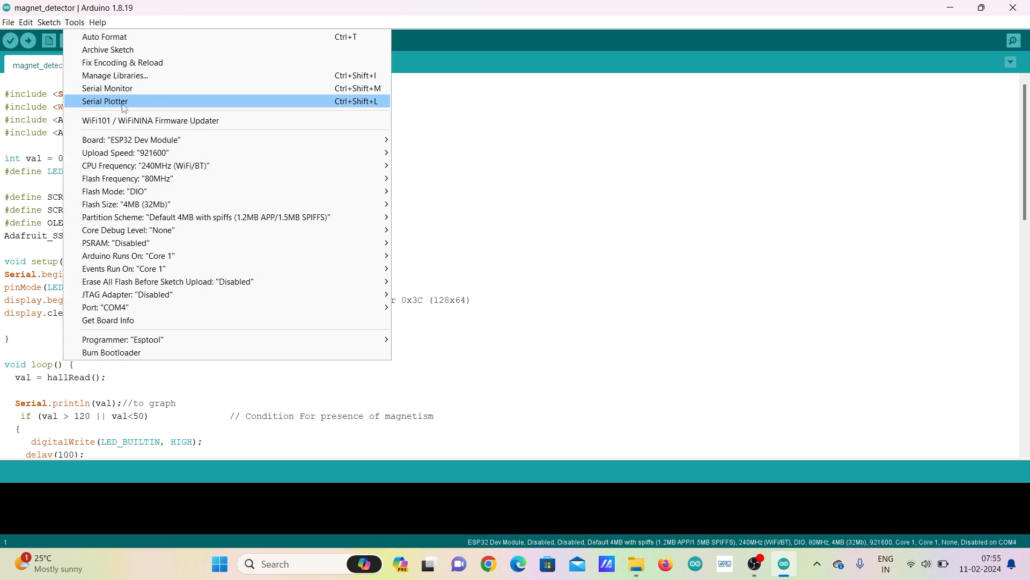
pyautogui.click(105, 100)
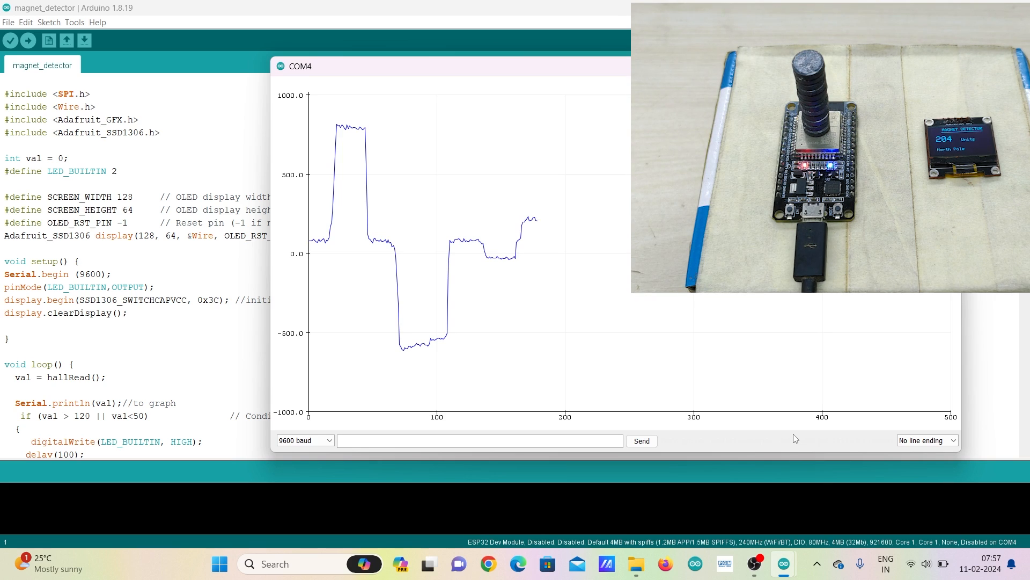
pyautogui.click(478, 440)
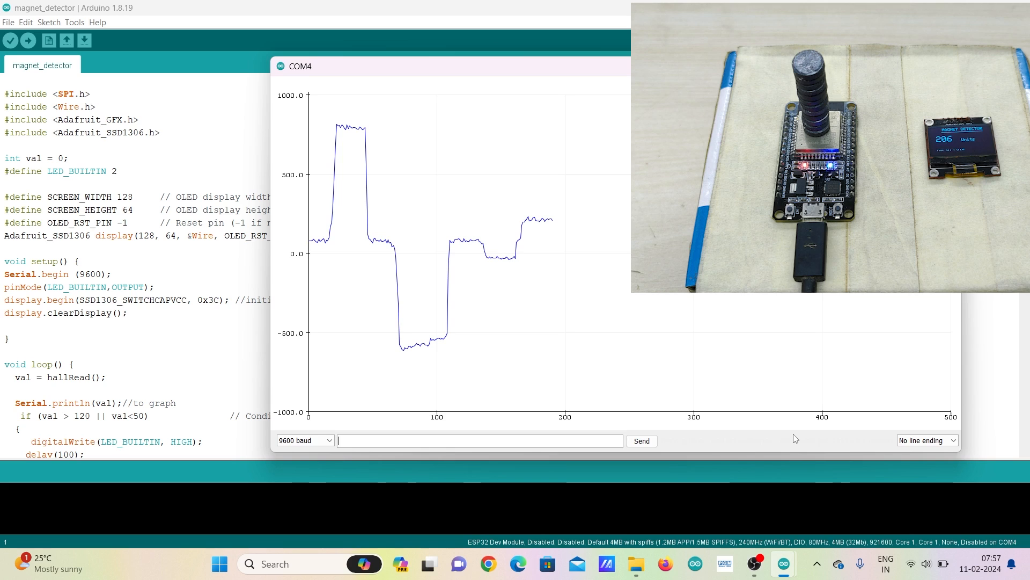